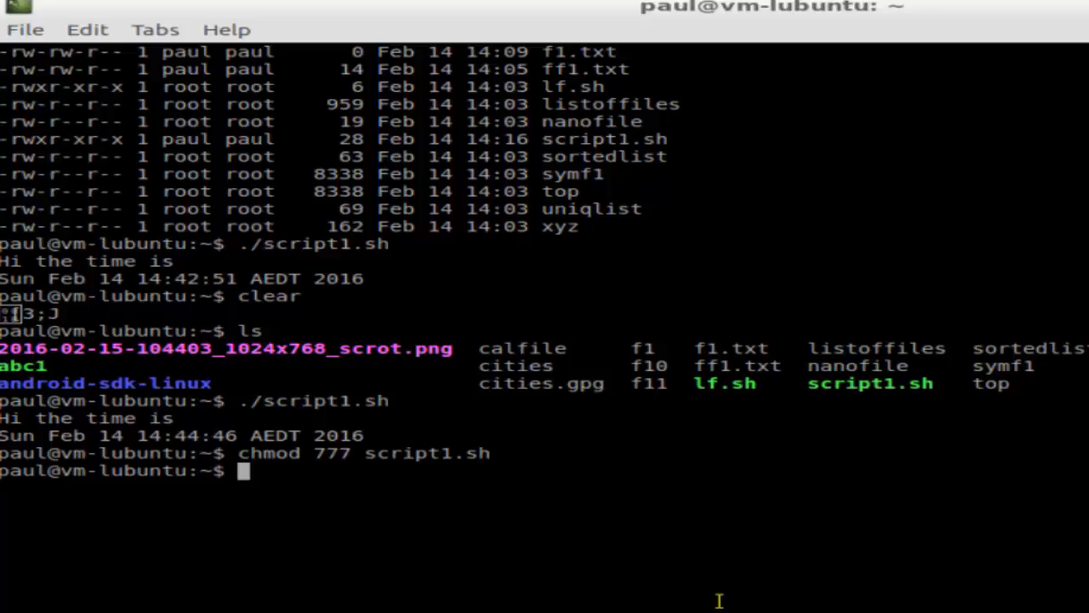
Start a nano command at the shell prompt
text(nano)
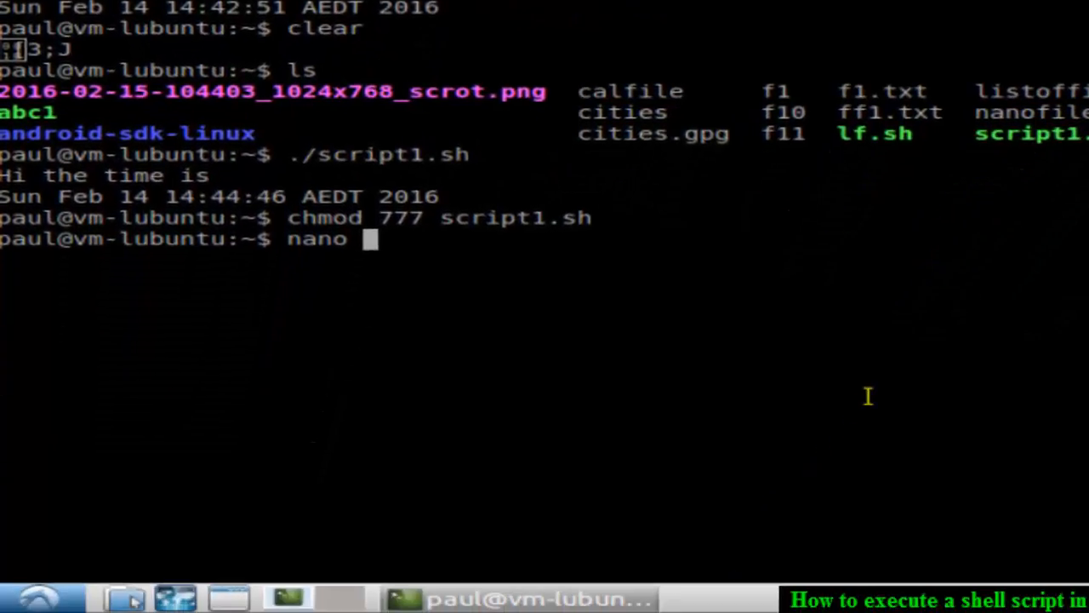
Create f2.sh in nano with an ls line and a date line, then save it
text(f2.s)
text(da)
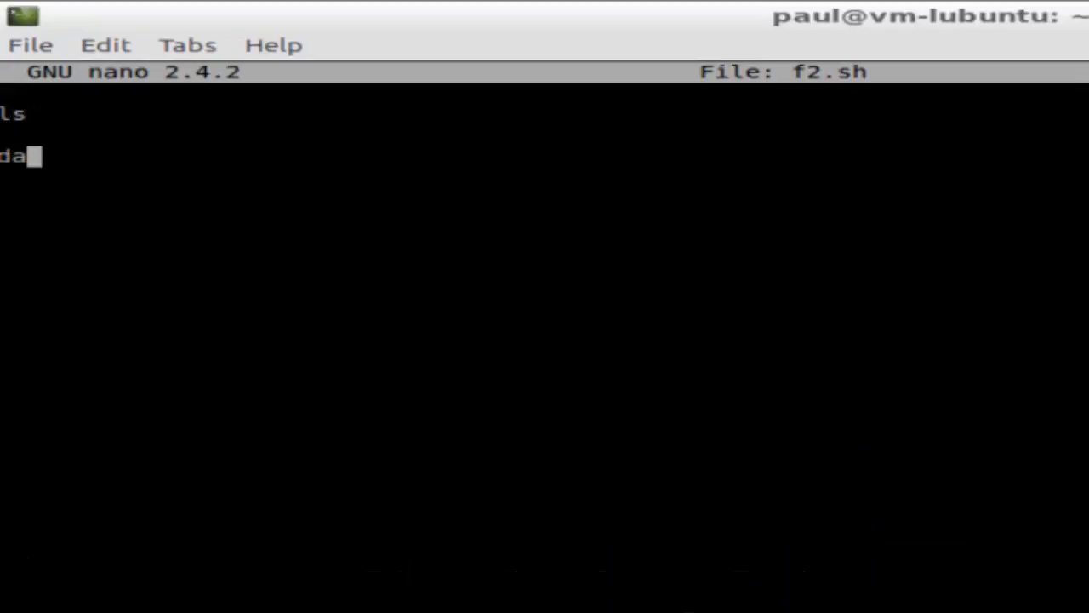
text(te)
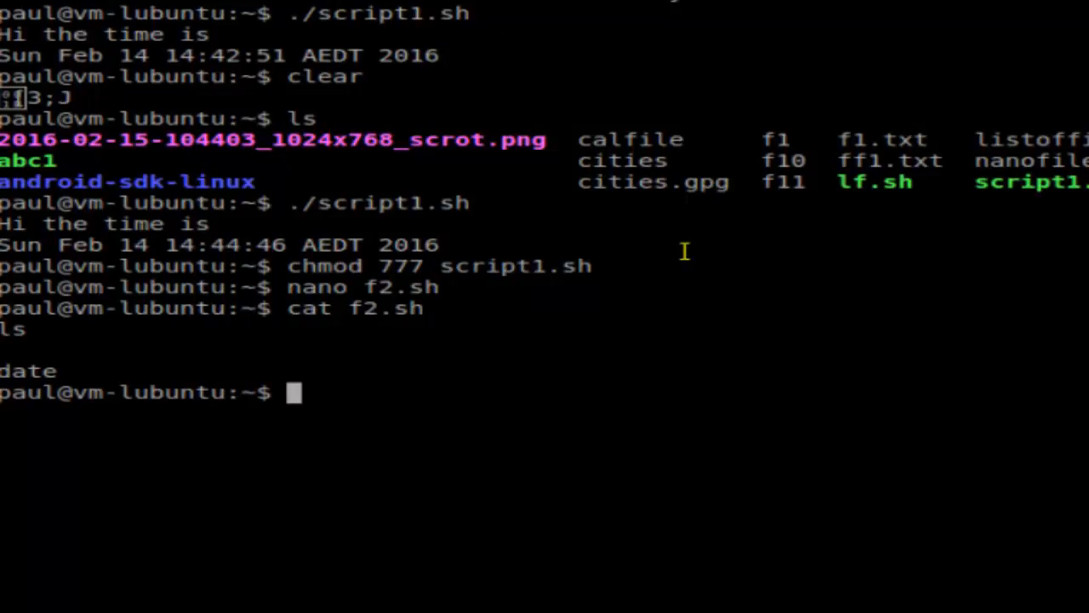
Attempt ./f2.sh, which fails with Permission denied
text(./)
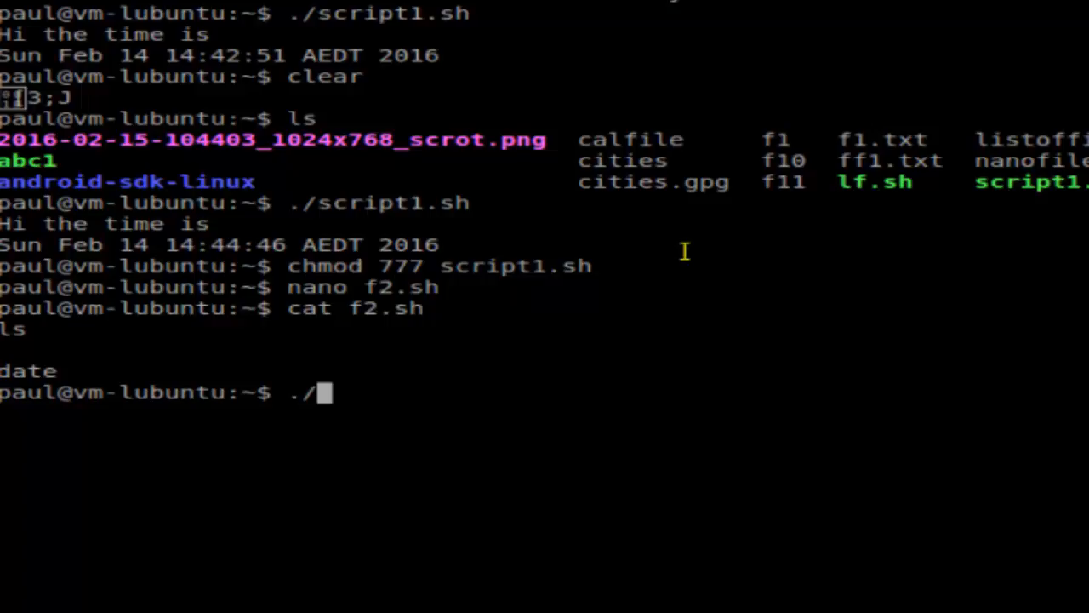
text(f)
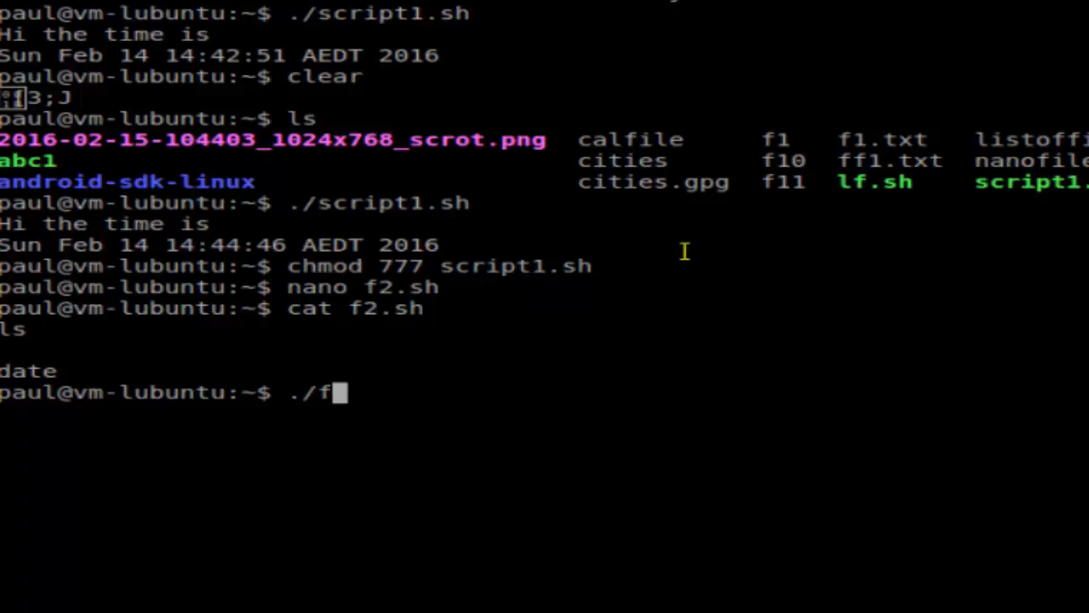
text(2)
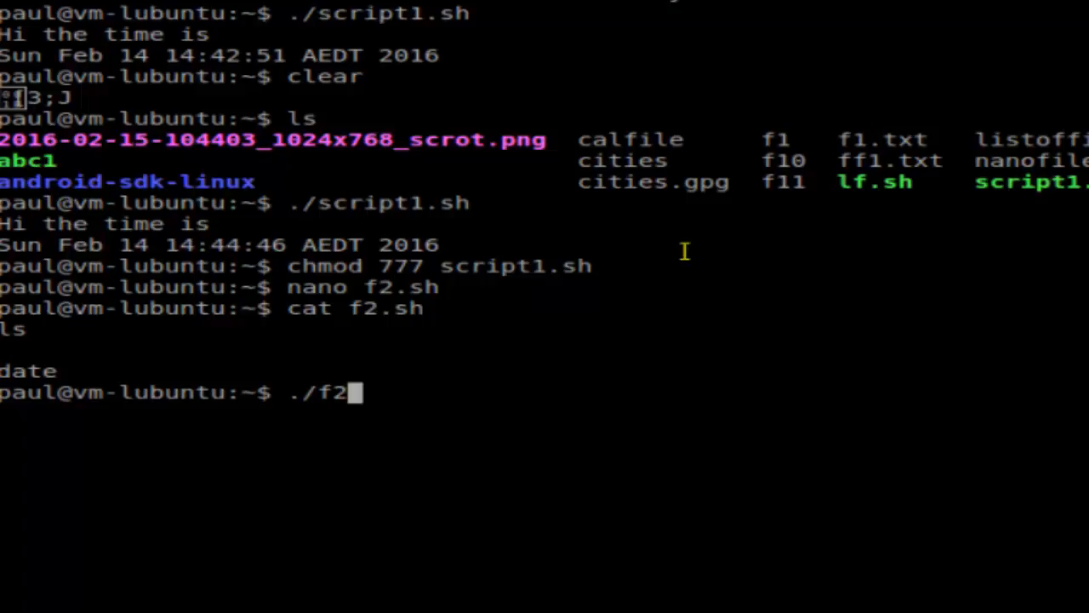
text(.sh)
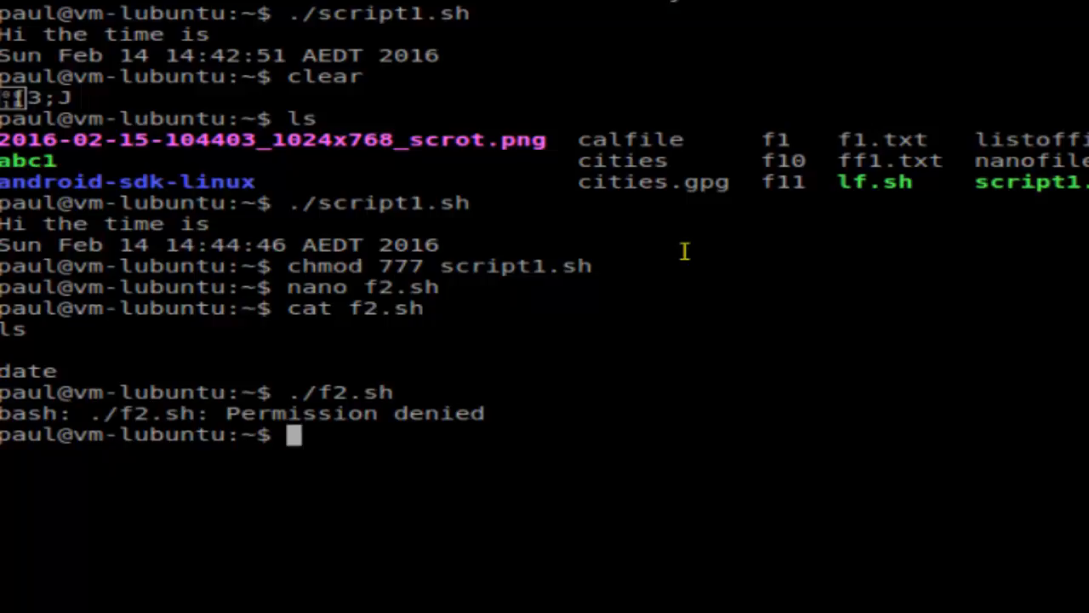
Make f2.sh executable with chmod 777 and run it, listing files and printing the date
text(./f2.sh)
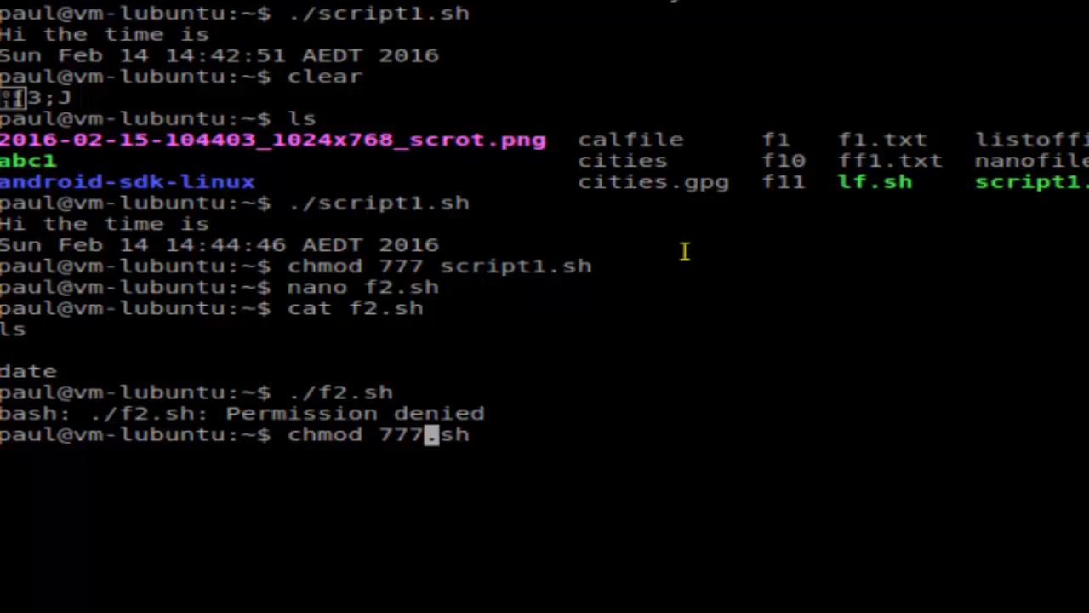
text(f2)
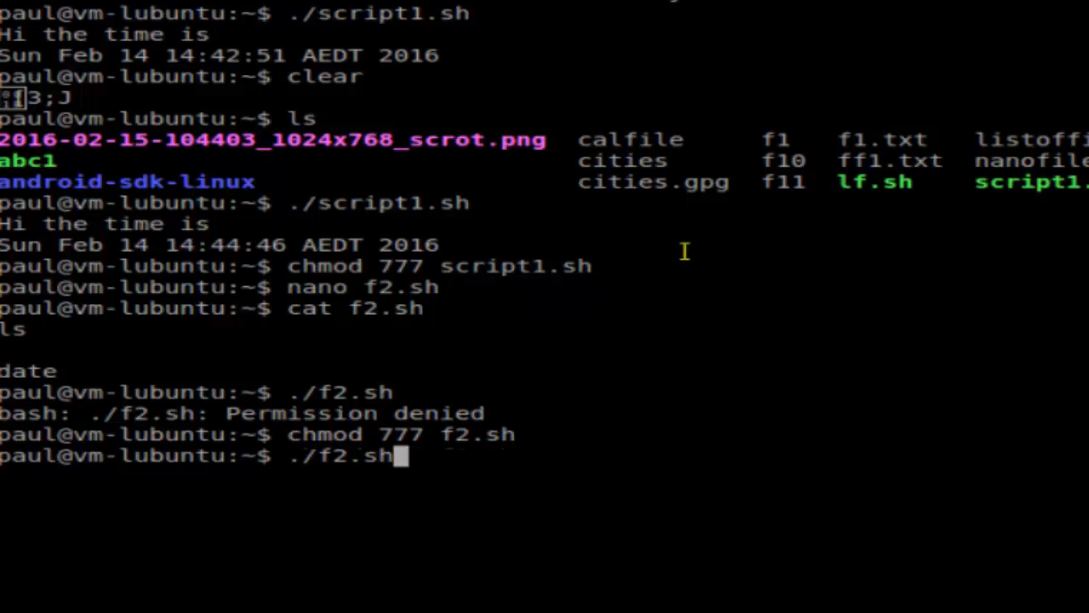
key(Return)
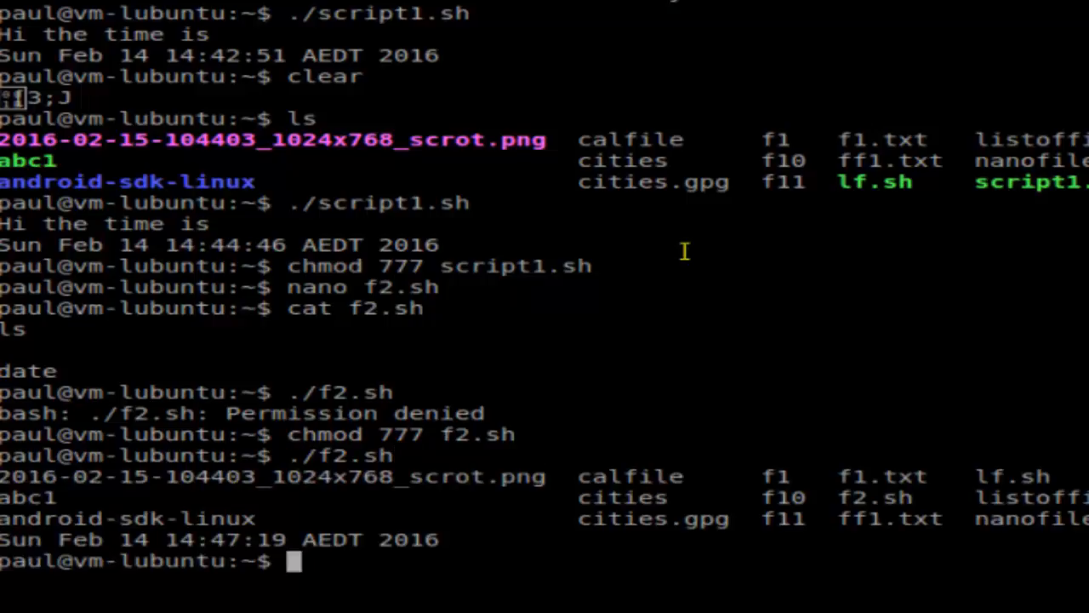